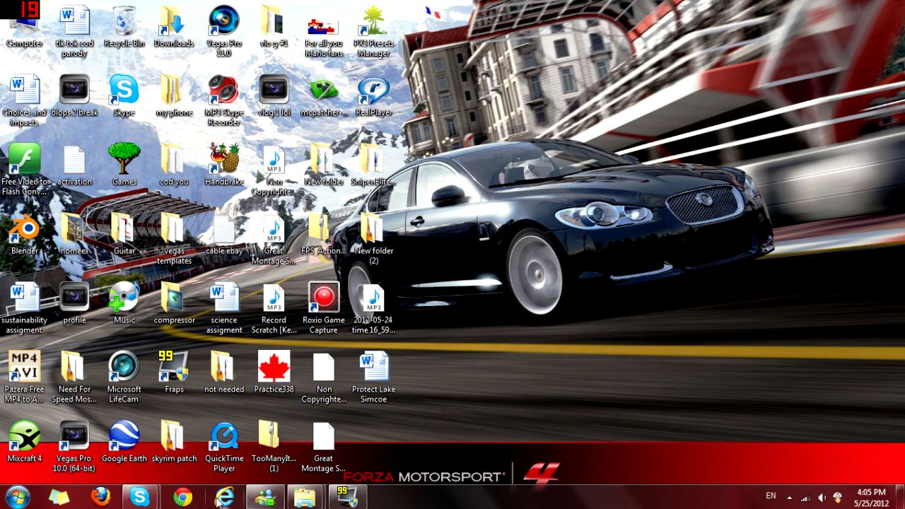
mouse_move(486, 215)
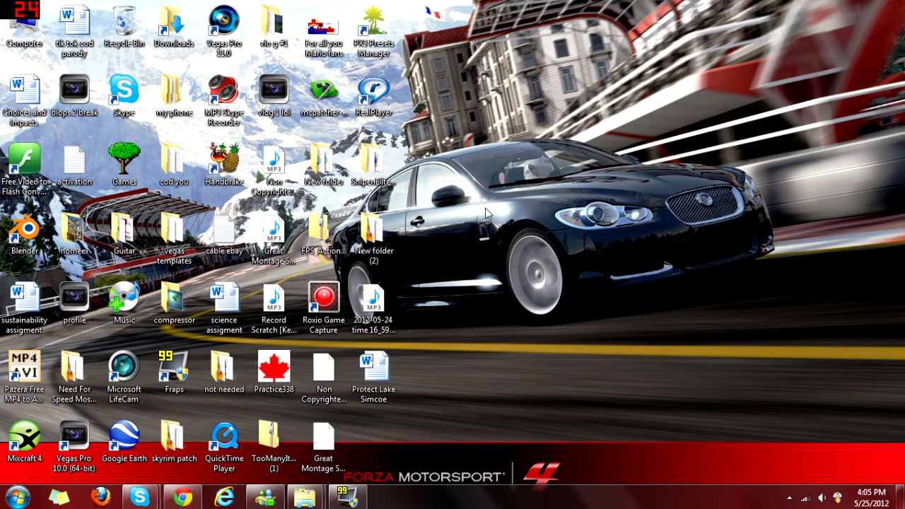
Launch Google Chrome from the taskbar onto a blank new tab
left_click(181, 496)
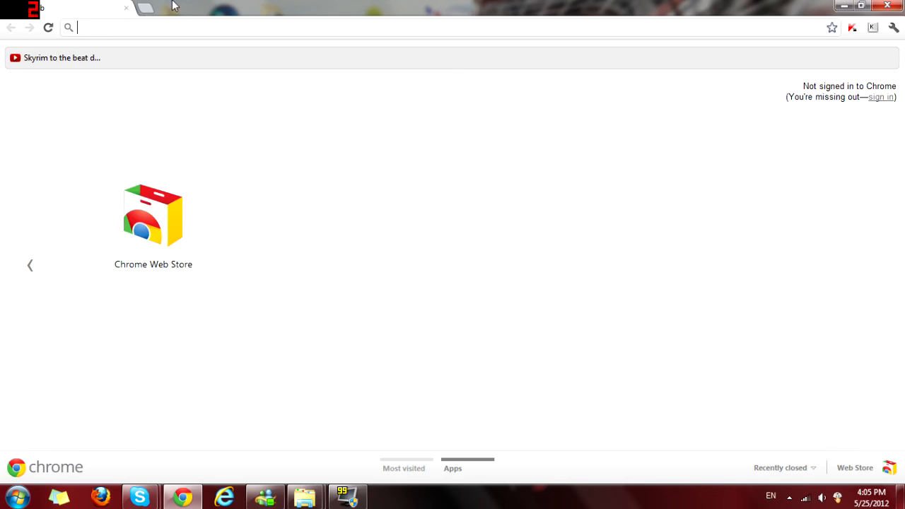
Go to turtlebeach.com, enter the presets community and sign in to the account
type("turtlebeach.com")
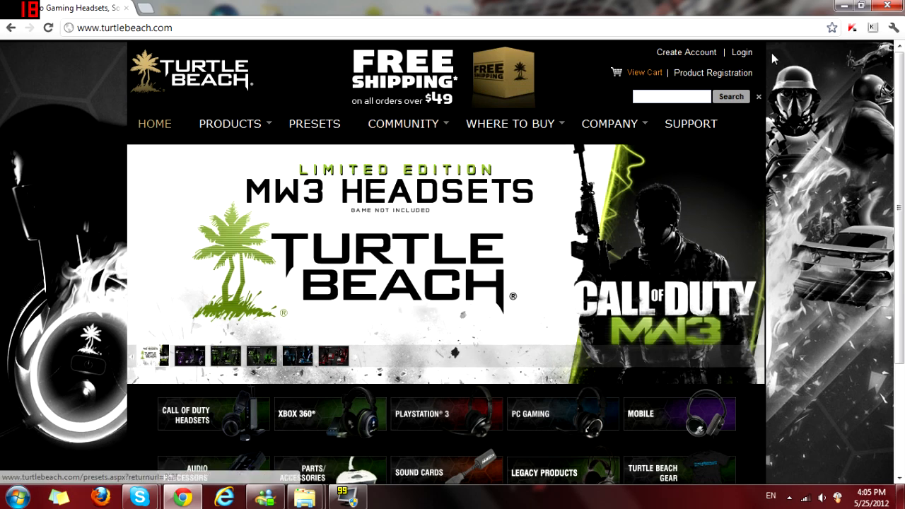
left_click(314, 124)
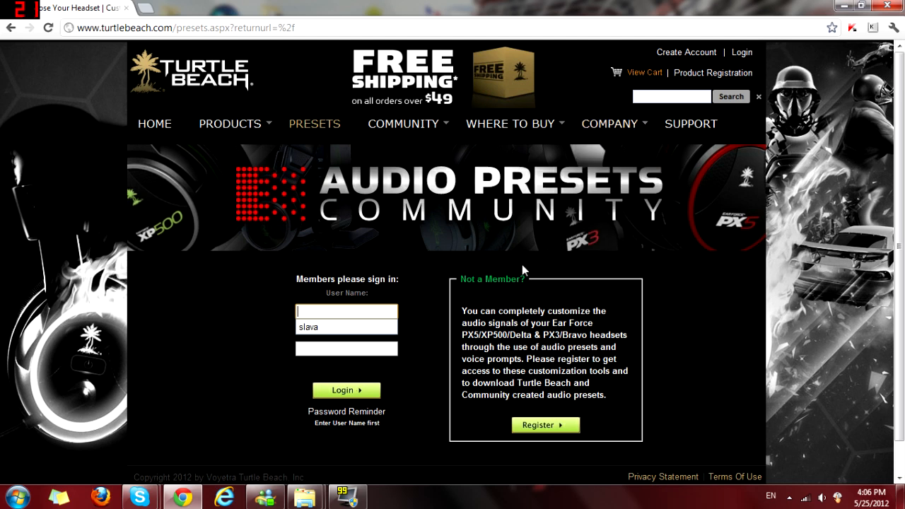
type("sl")
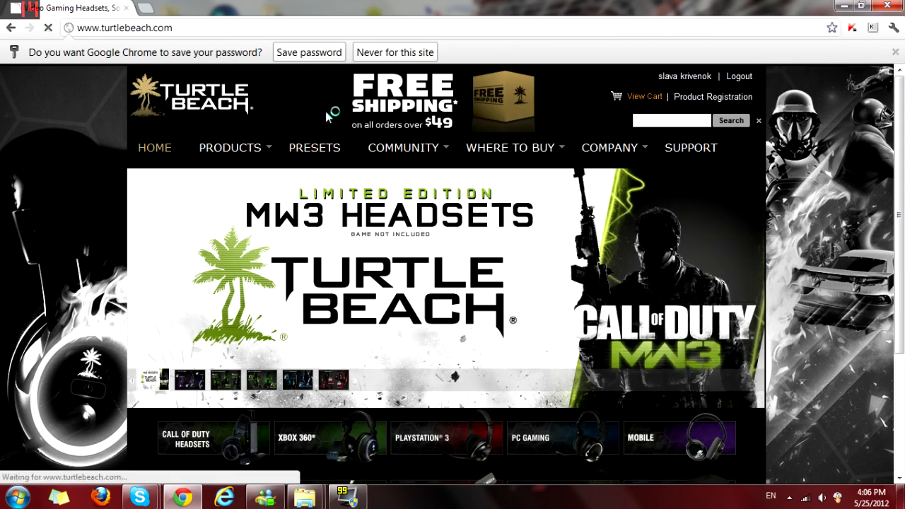
Reach the PX3 presets page's Download the Software section for the Presets Manager
left_click(314, 147)
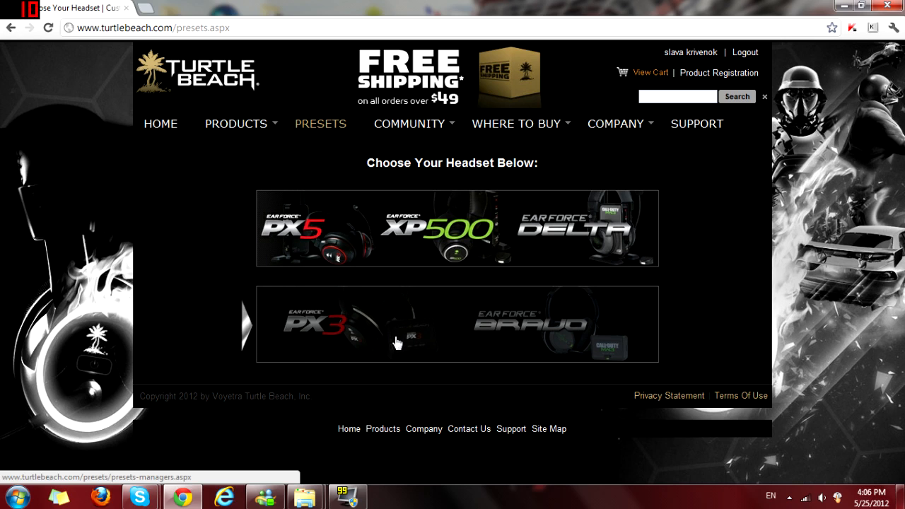
mouse_move(358, 341)
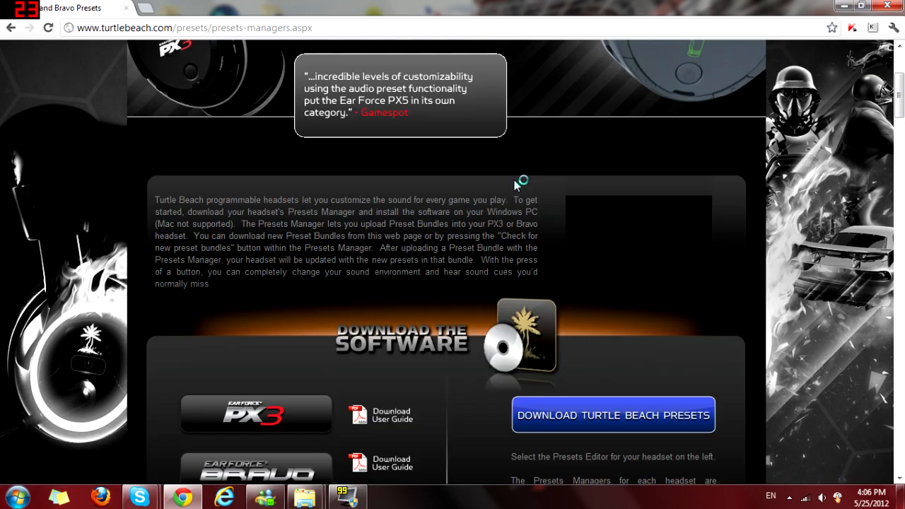
scroll("down", 3)
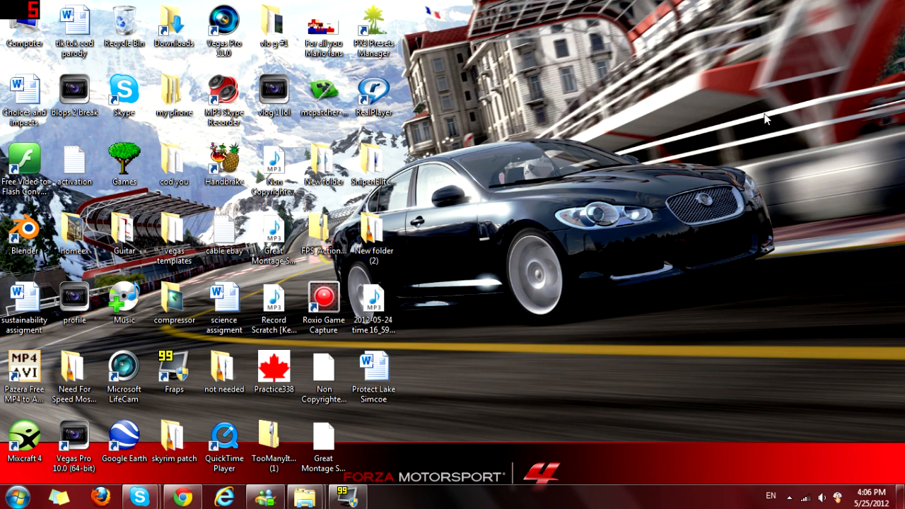
Start the PX3 Presets Manager so it detects the PX3 transmitter in PS3 mode
left_click(374, 29)
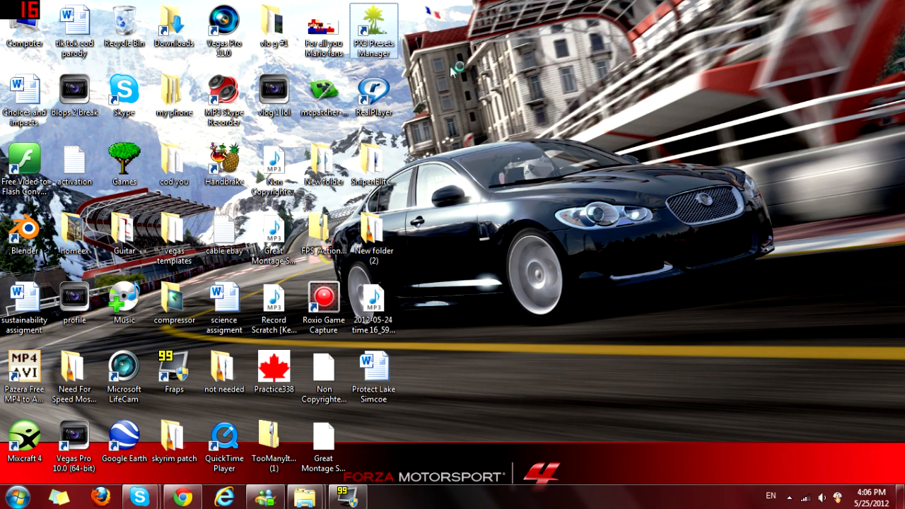
mouse_move(501, 58)
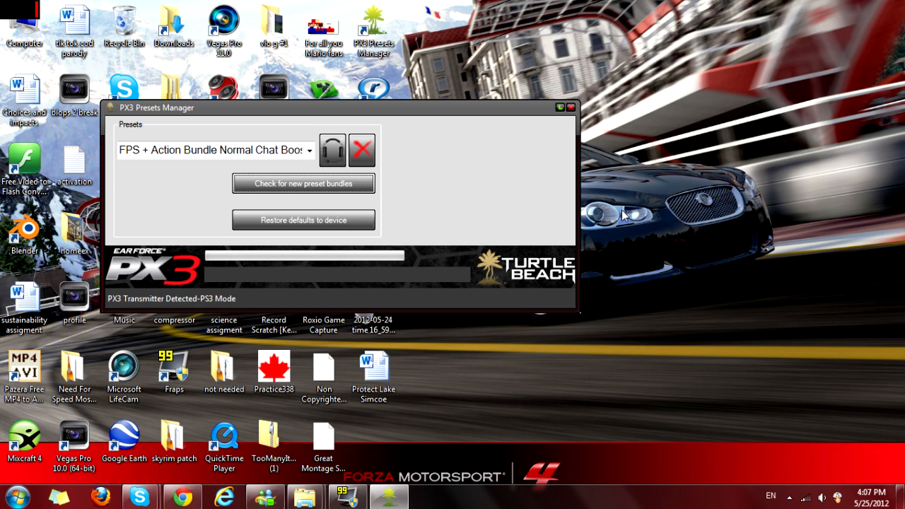
mouse_move(282, 190)
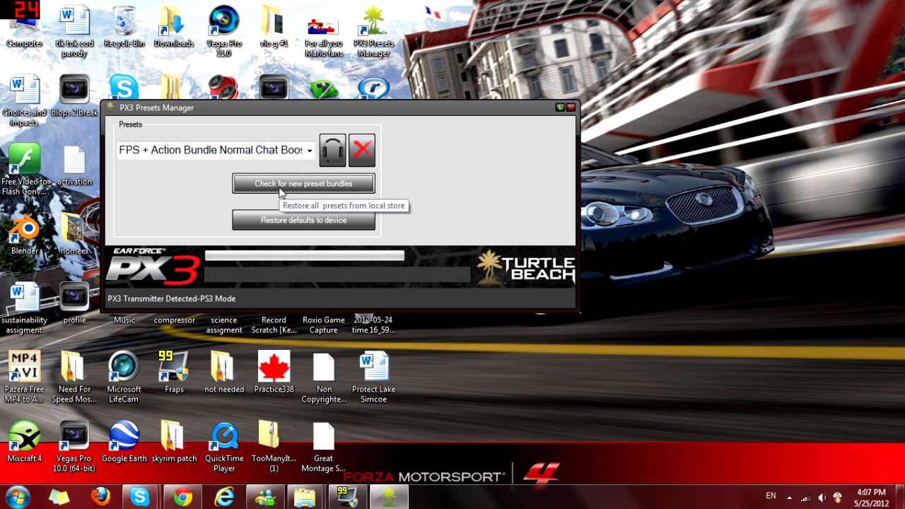
Keep the FPS + Action Bundle Normal Chat Boost preset and check for new preset bundles
left_click(309, 150)
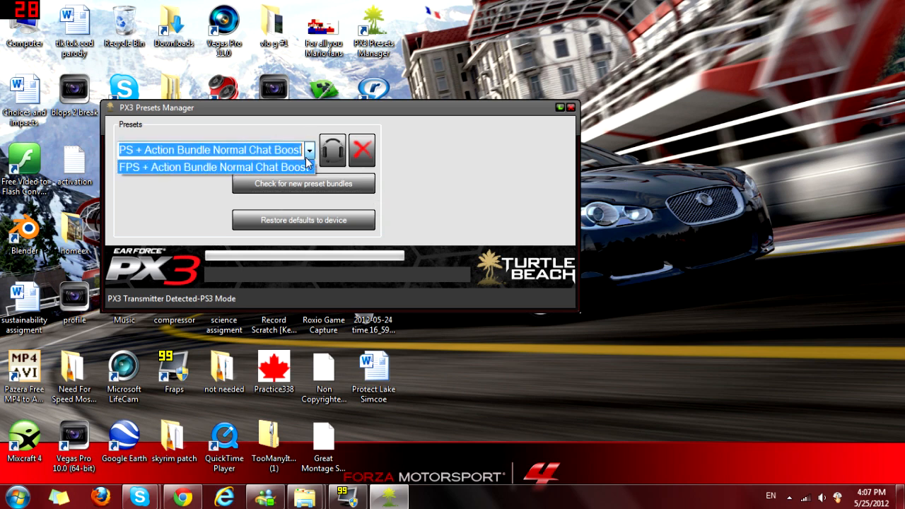
left_click(213, 167)
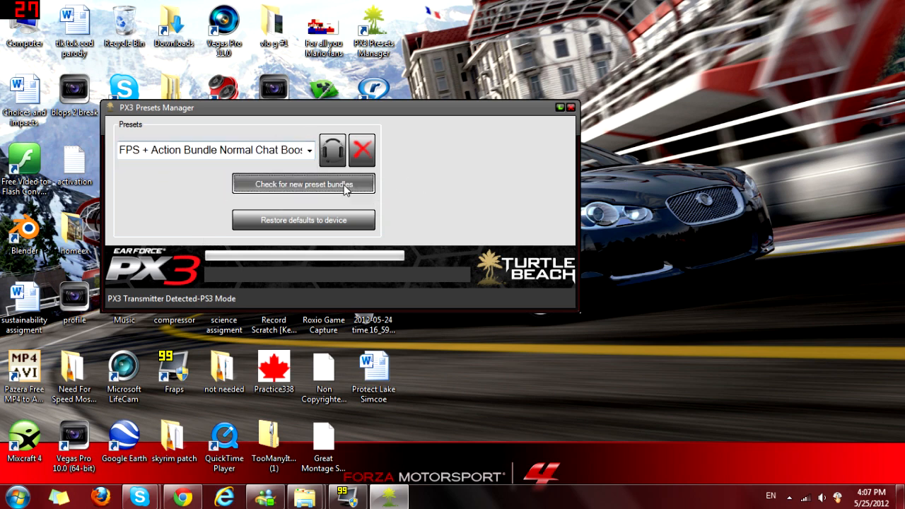
left_click(303, 183)
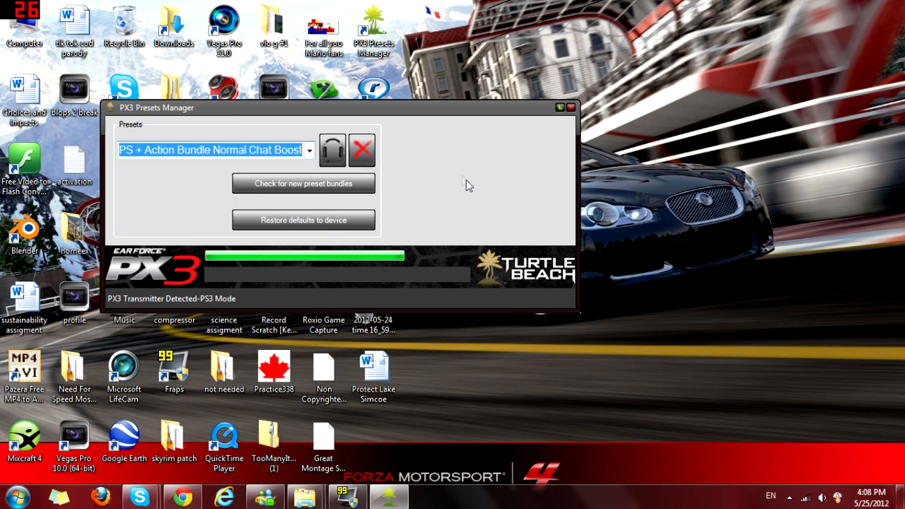
left_click(309, 150)
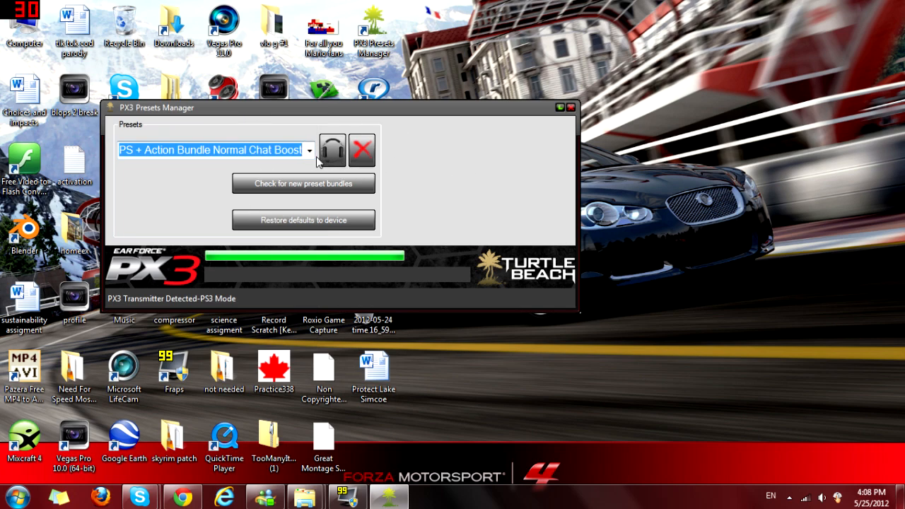
left_click(309, 150)
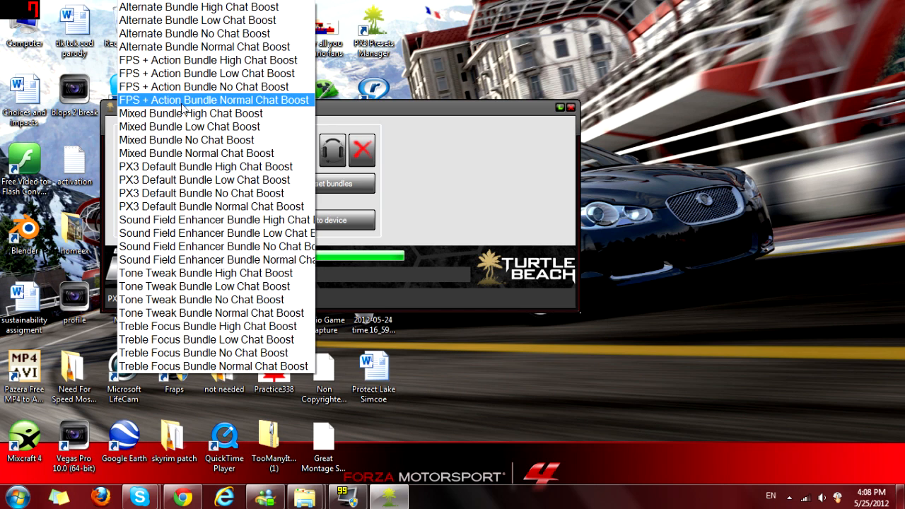
left_click(215, 99)
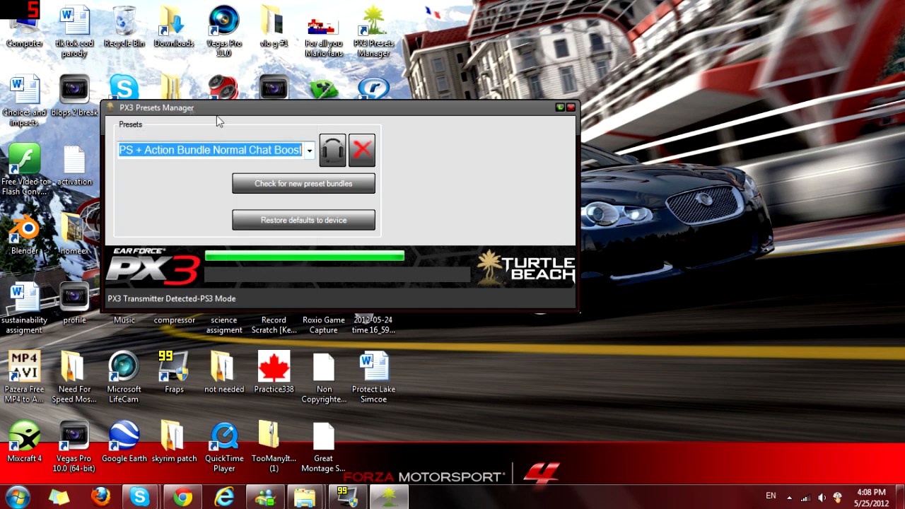
mouse_move(501, 181)
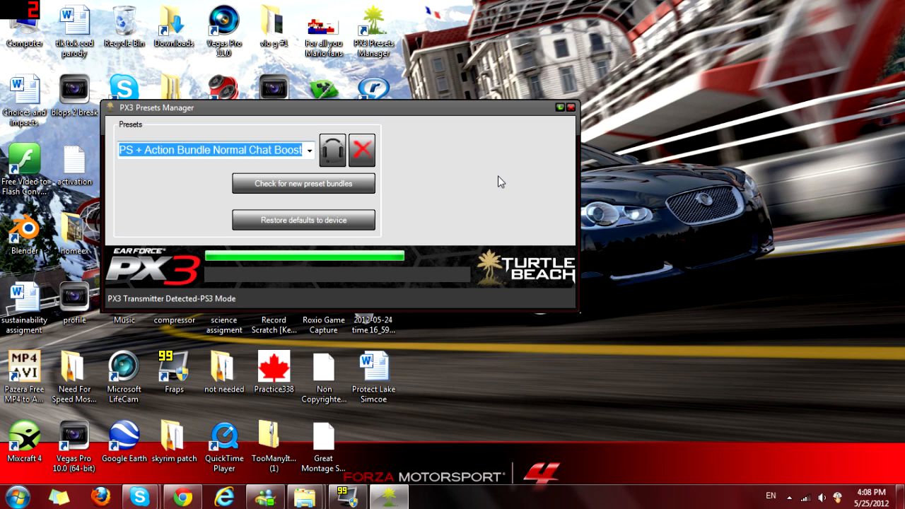
left_click(308, 150)
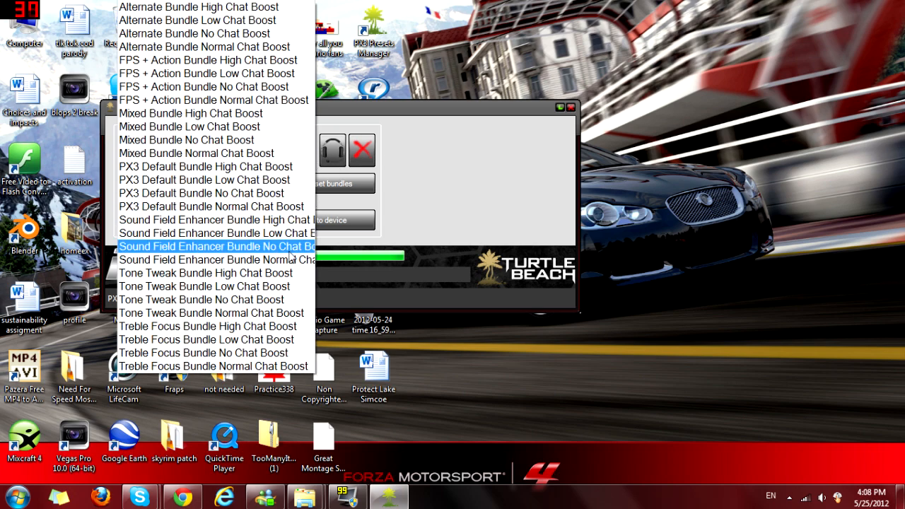
mouse_move(215, 261)
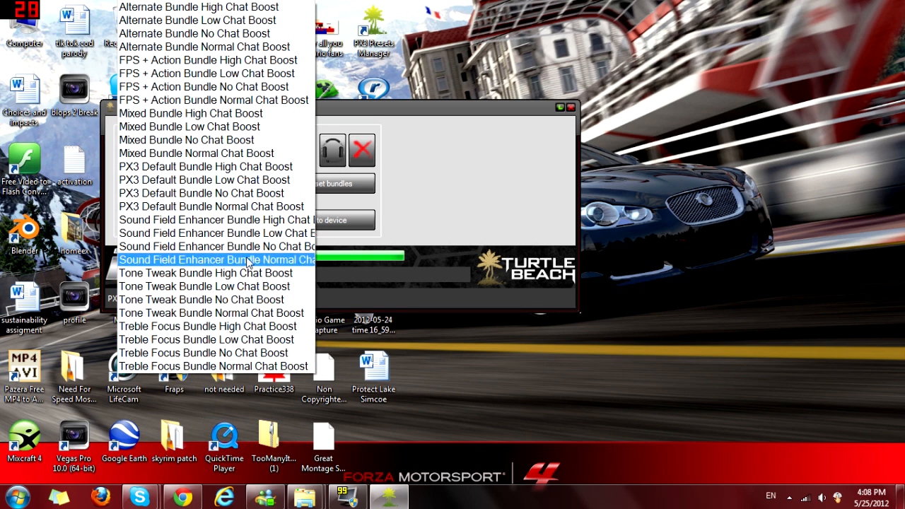
left_click(213, 99)
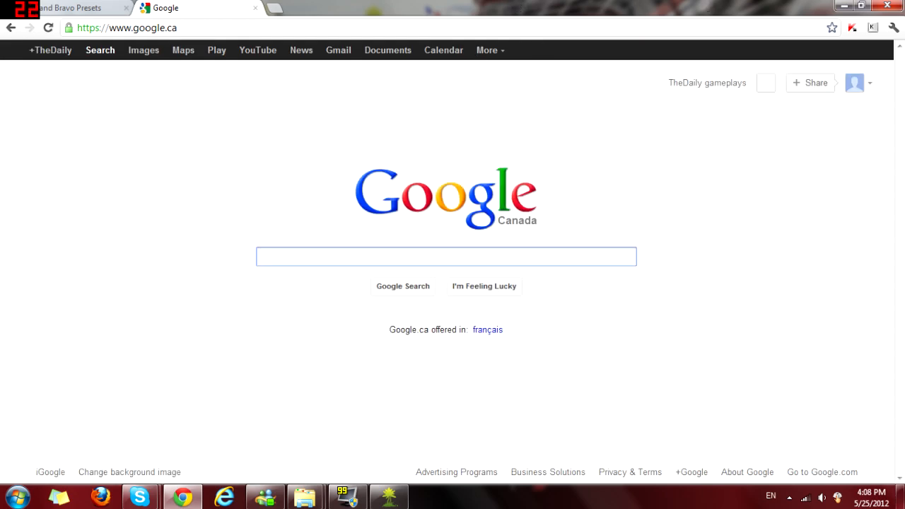
Search Google for turtle beach px3 presets and open the PX3 Default Presets support article
type("turtle beach px3 presets")
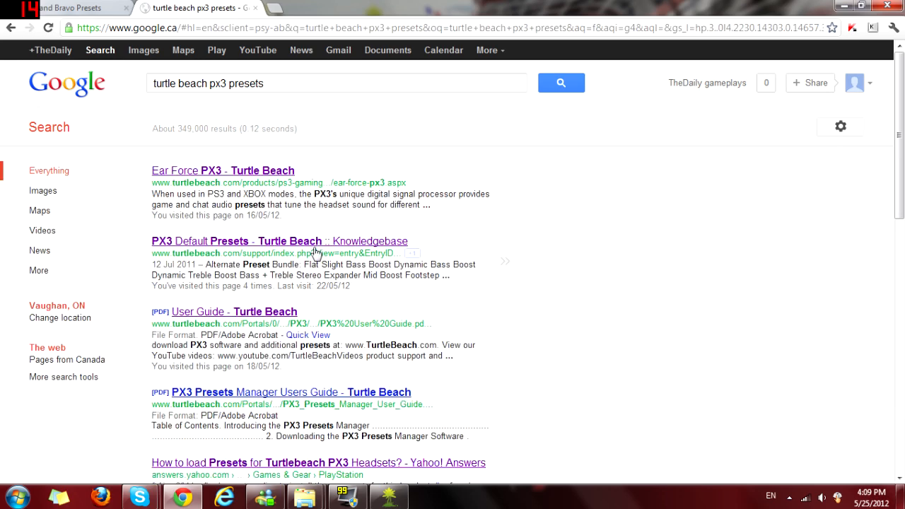
mouse_move(92, 160)
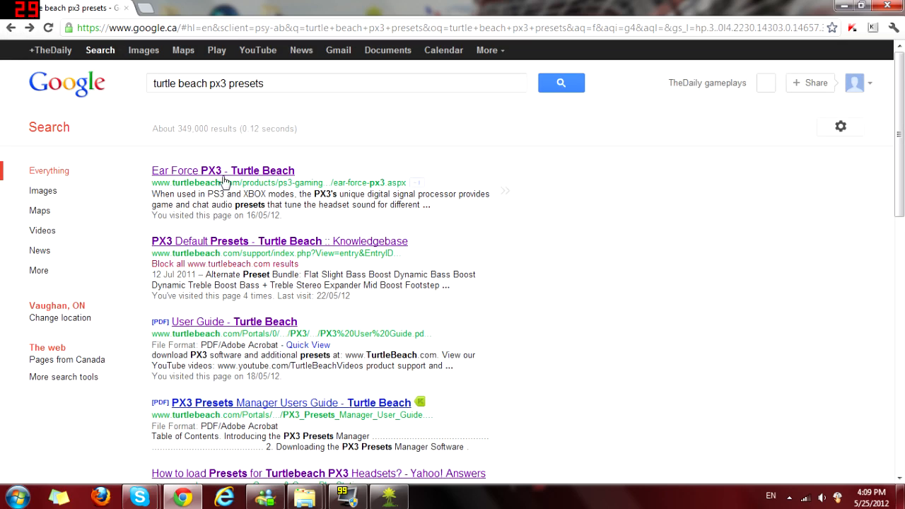
left_click(223, 170)
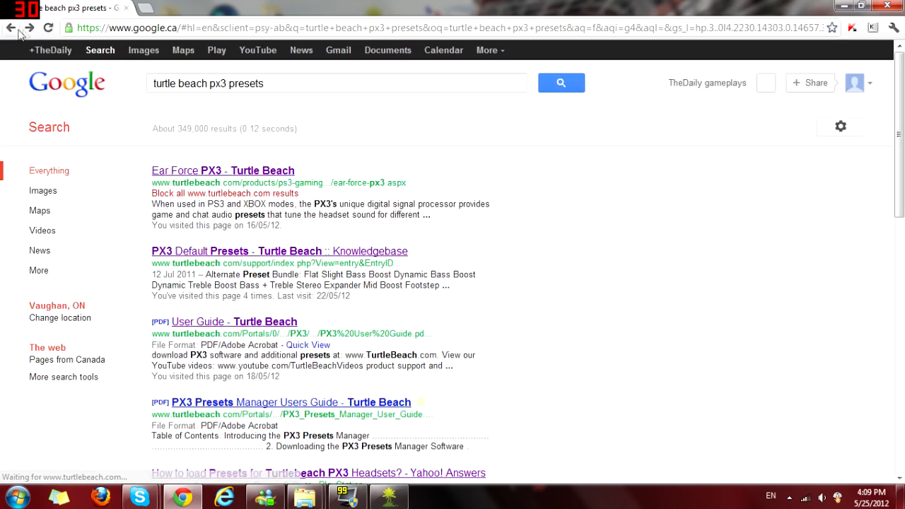
left_click(224, 170)
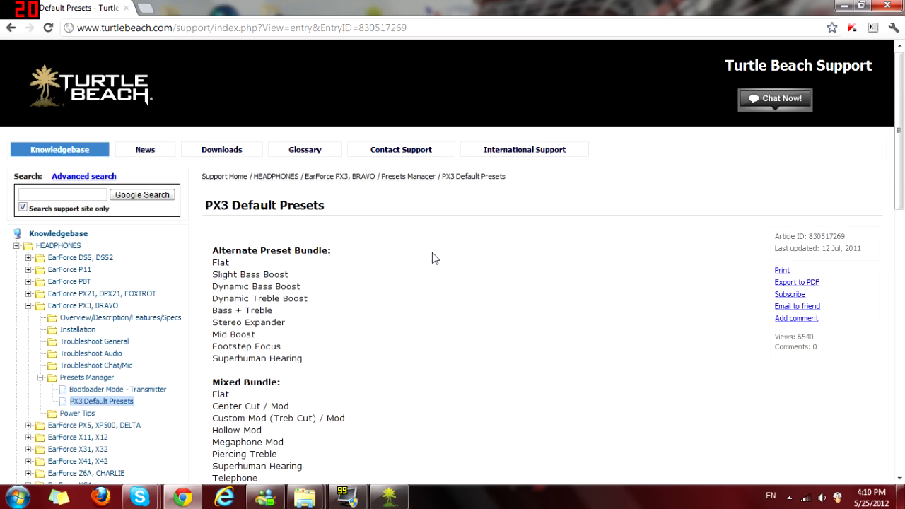
Read down the article to the FPS/Action Bundle list, then return to PX3 Presets Manager
scroll("down", 3)
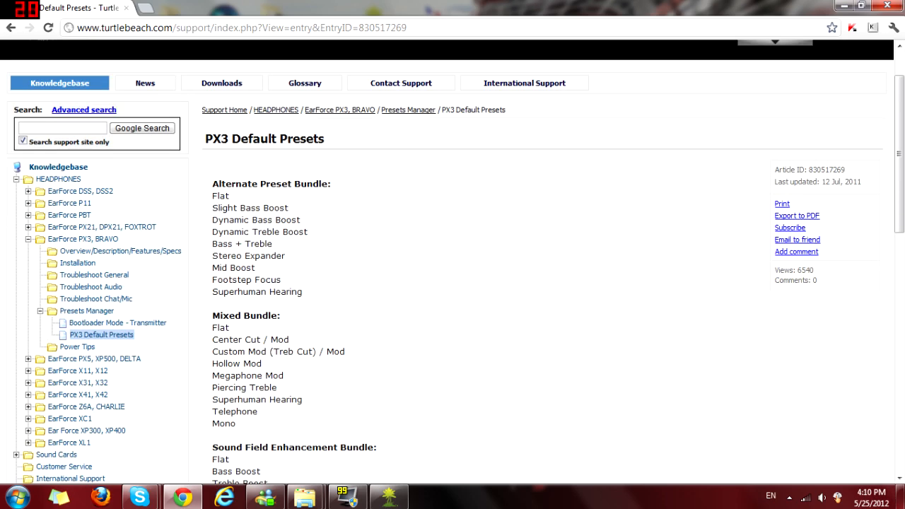
scroll("down", 3)
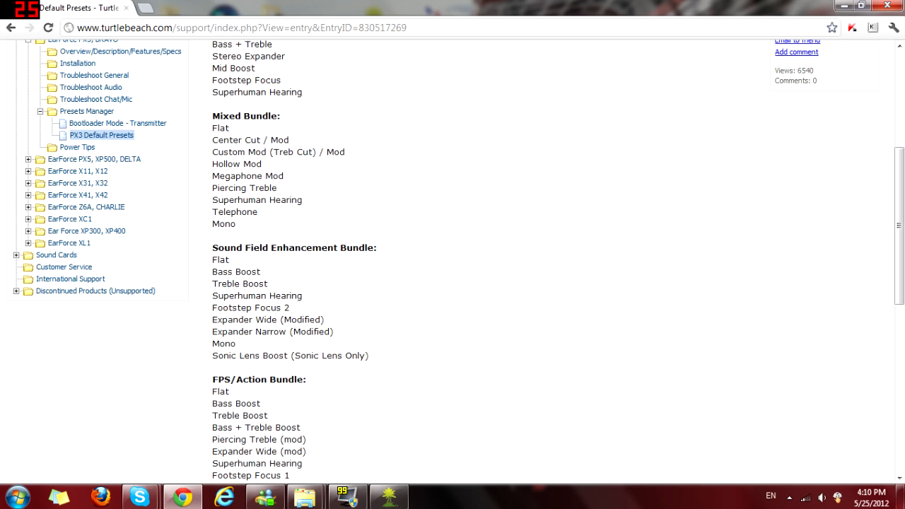
scroll("down", 3)
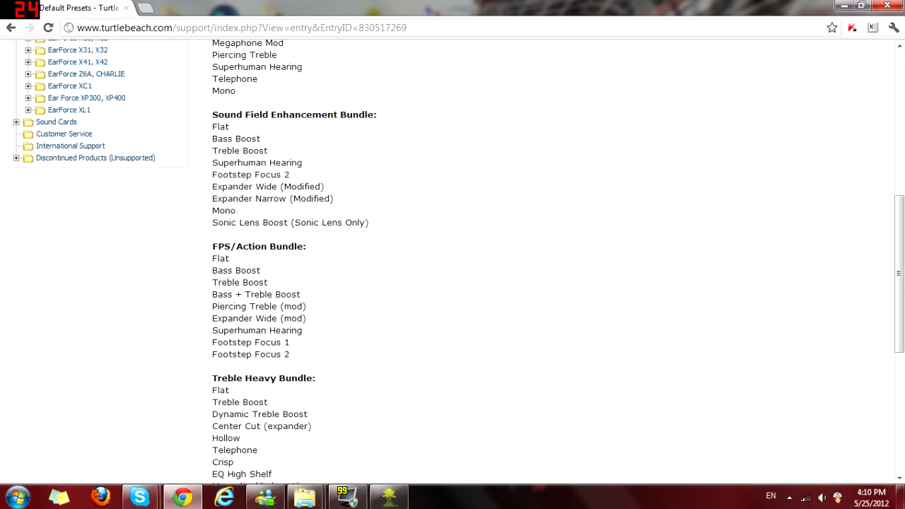
double_click(258, 331)
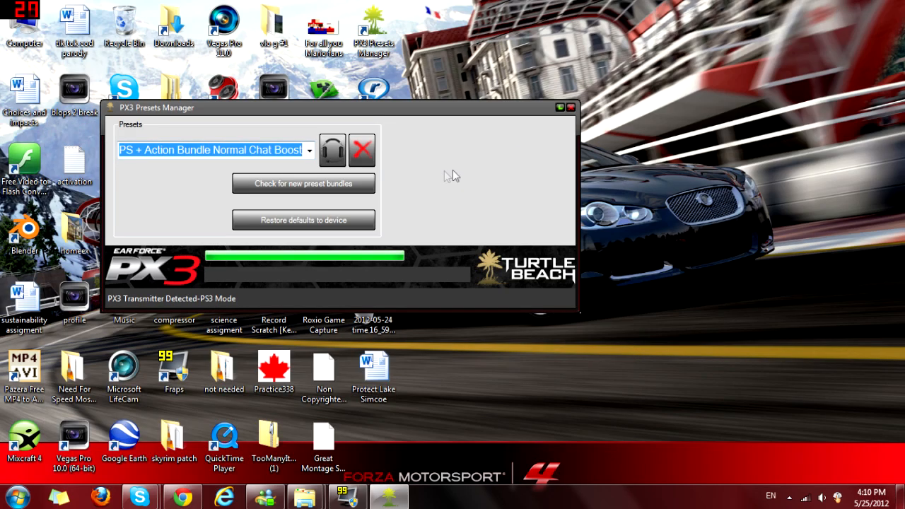
mouse_move(332, 150)
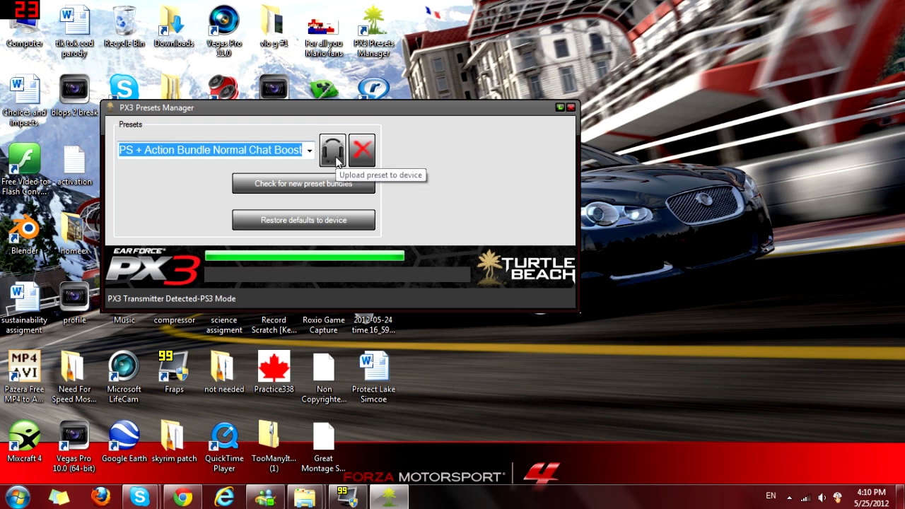